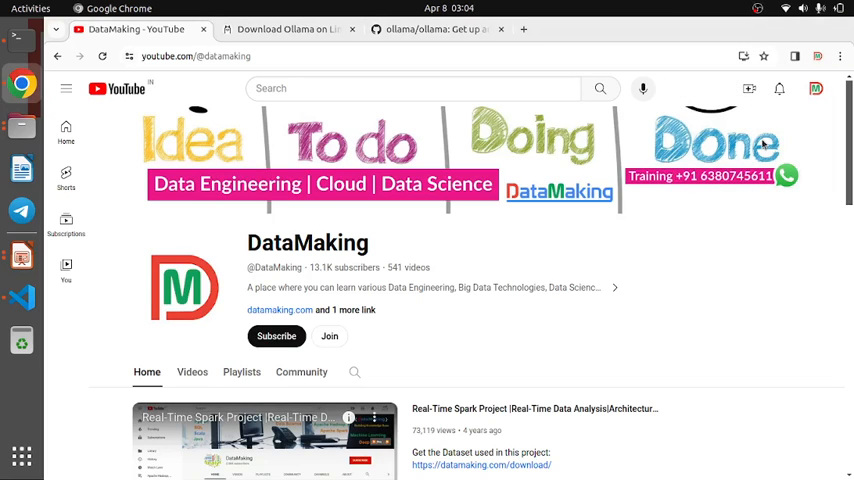
Step: Switch to Chrome's Ollama download page showing the Linux curl install command
key(Alt+Tab)
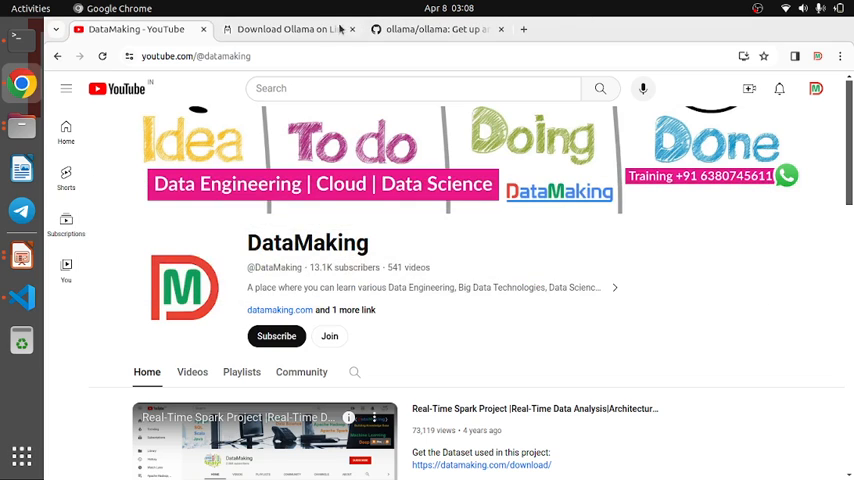
click(290, 30)
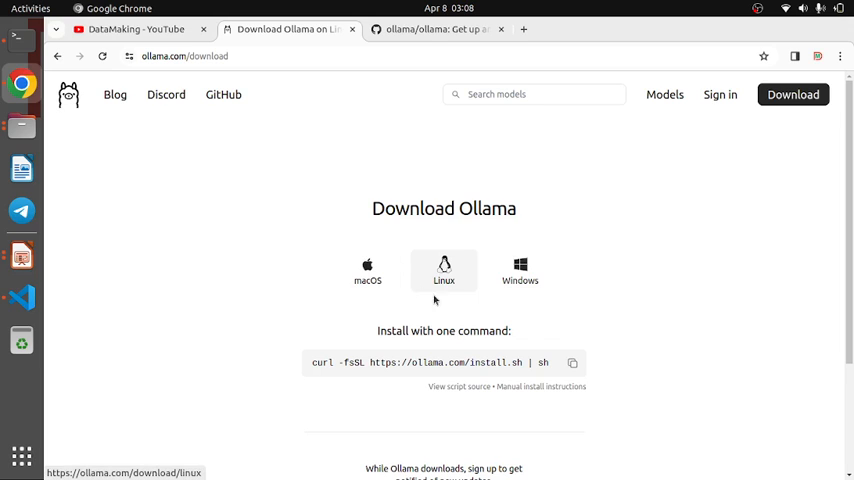
mouse_move(474, 286)
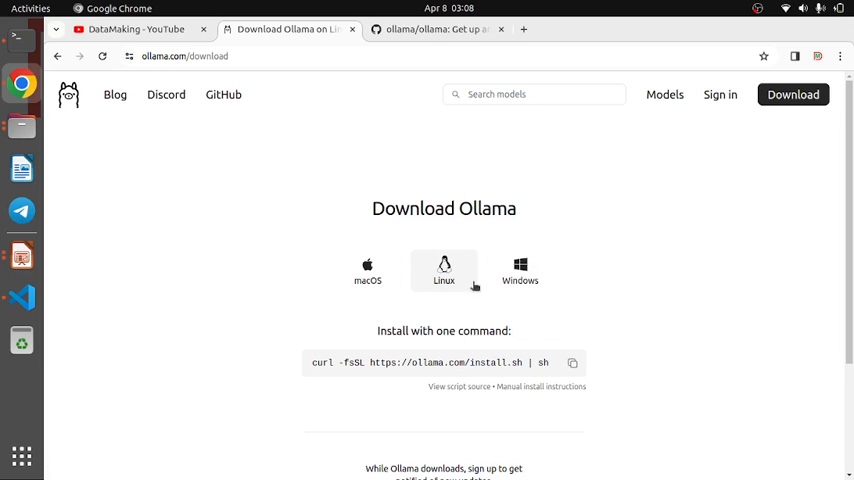
mouse_move(440, 328)
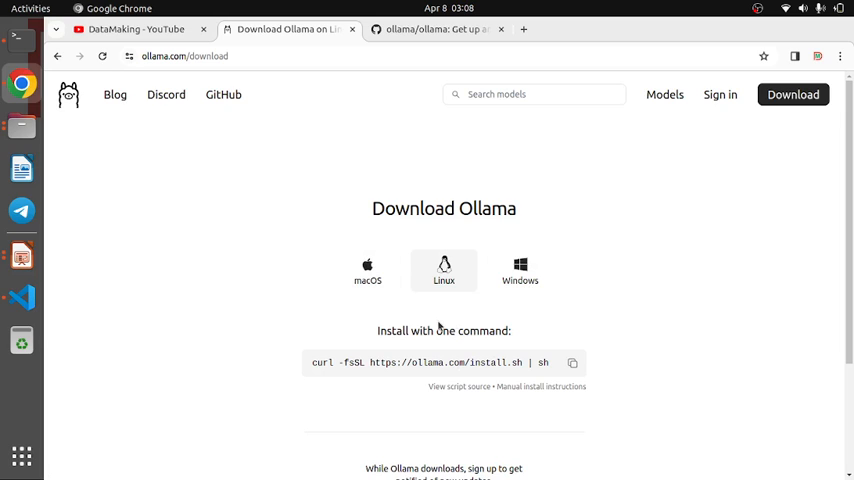
mouse_move(364, 126)
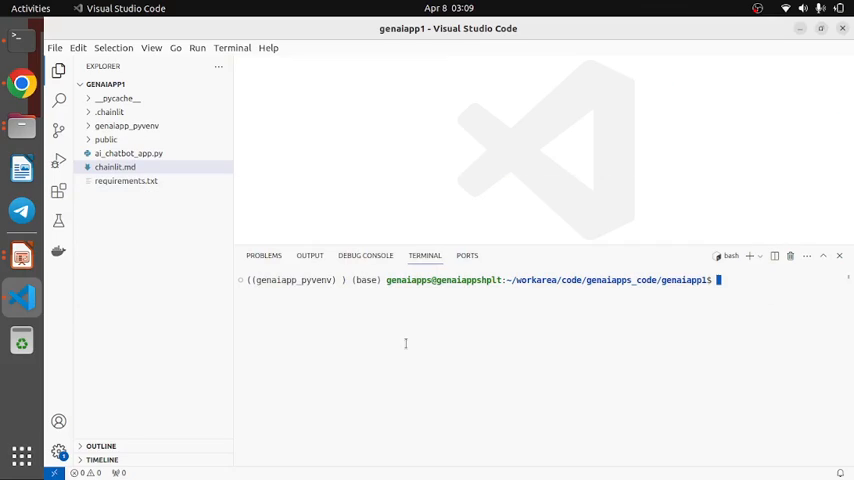
mouse_move(756, 300)
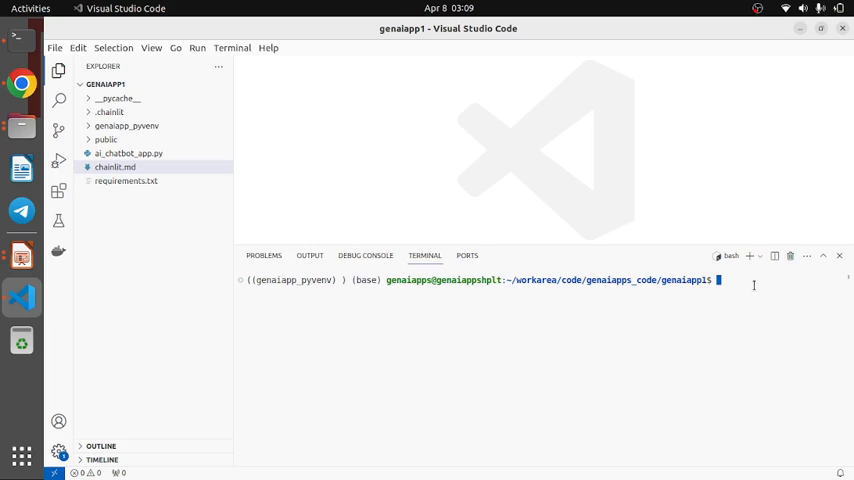
Step: Enter 'chainlit run ai_chatbot_app.py' in the VS Code terminal to launch the chatbot
text(chainlit)
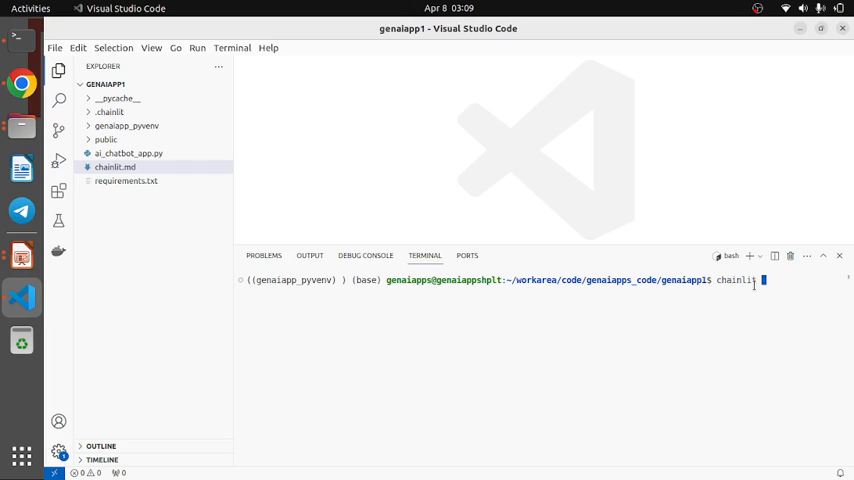
text(run)
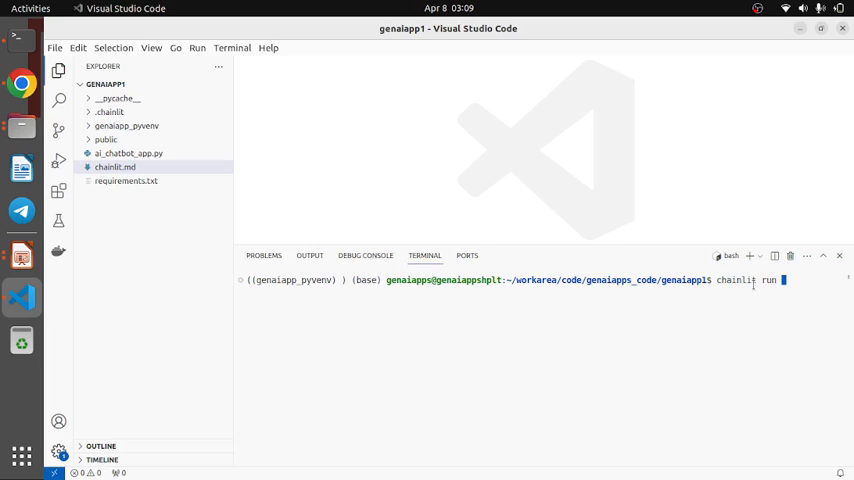
mouse_move(128, 152)
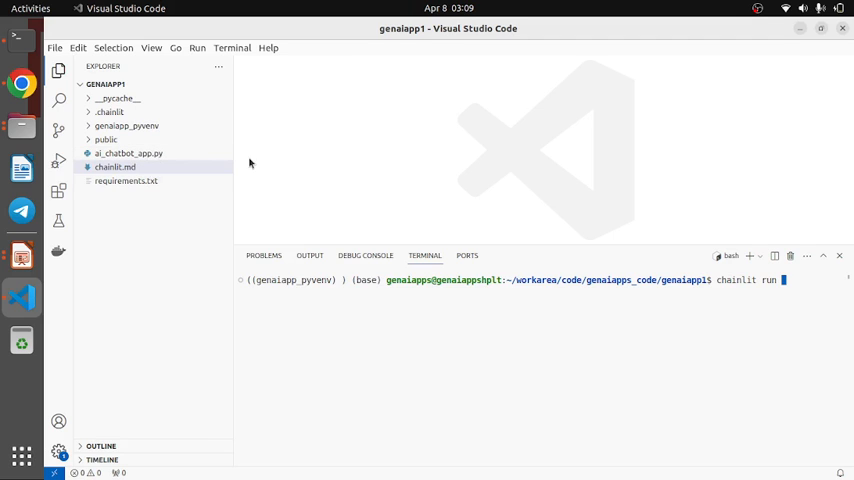
mouse_move(300, 178)
text( ai_chatbot_app.py)
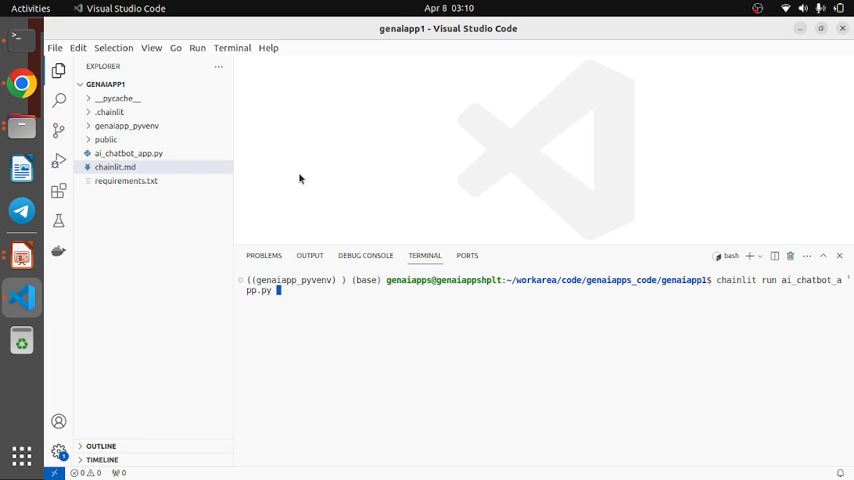
text(-)
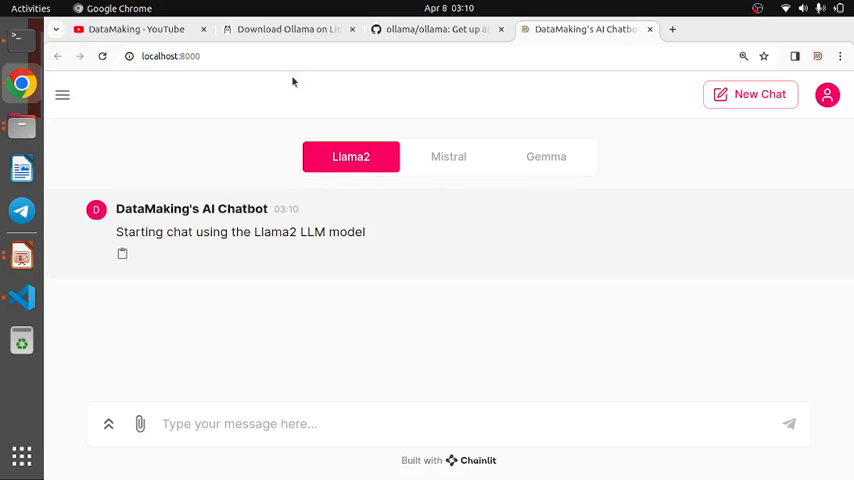
mouse_move(192, 130)
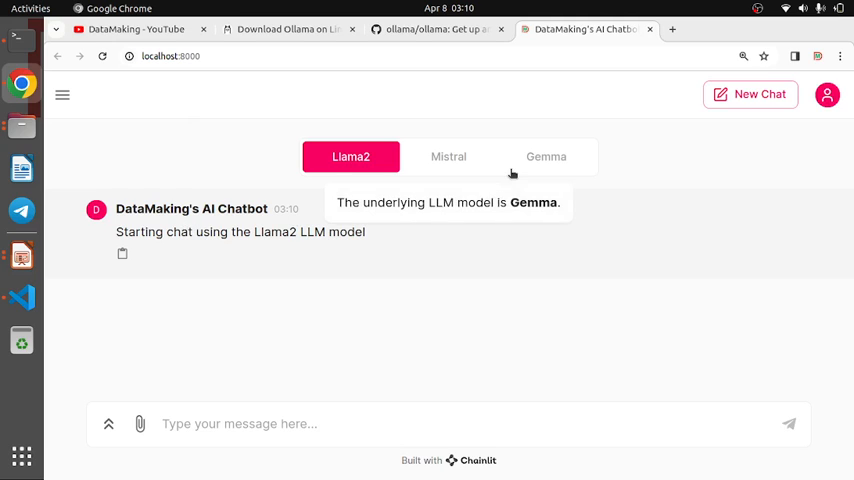
mouse_move(344, 220)
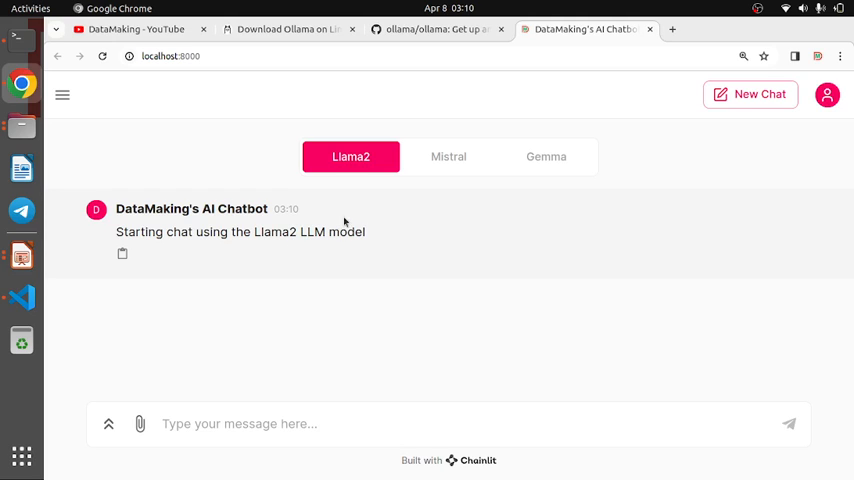
mouse_move(512, 208)
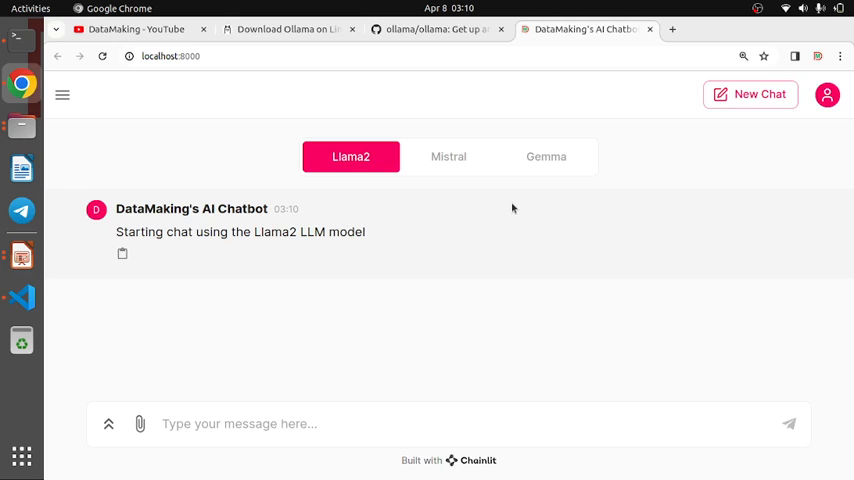
mouse_move(448, 156)
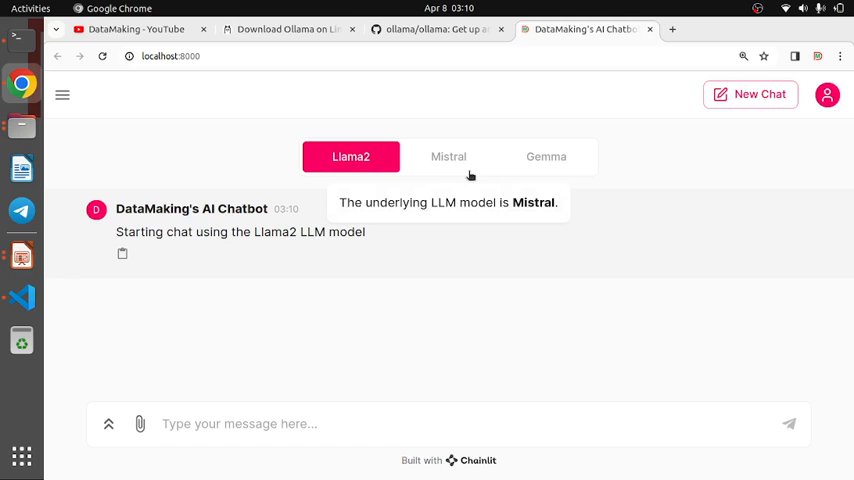
mouse_move(196, 124)
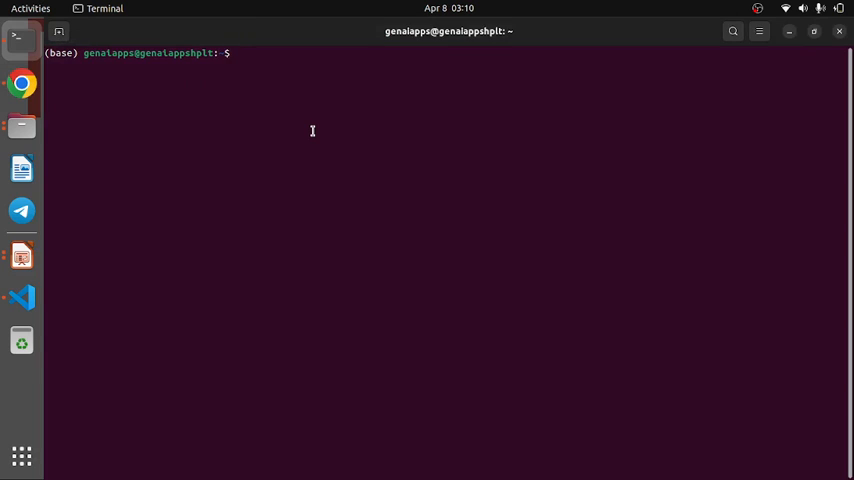
Step: Run 'ollama list' to show the installed falcon, gemma, llama2 and mistral models
text(o)
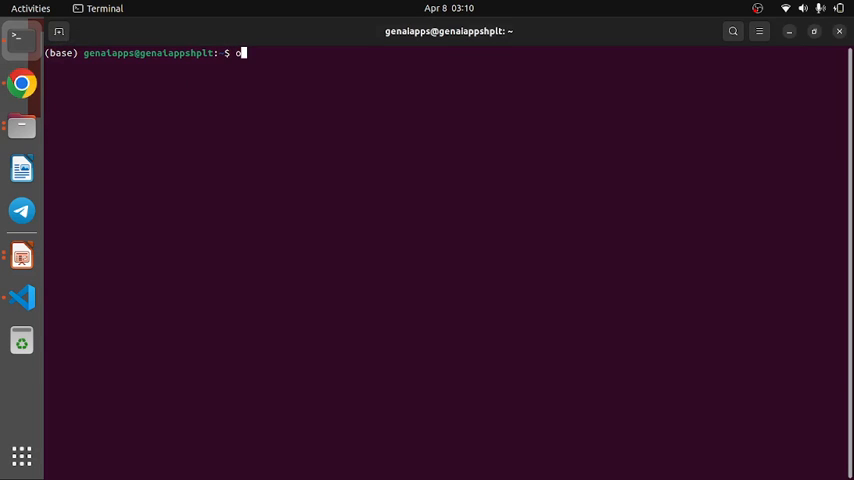
text(llama list)
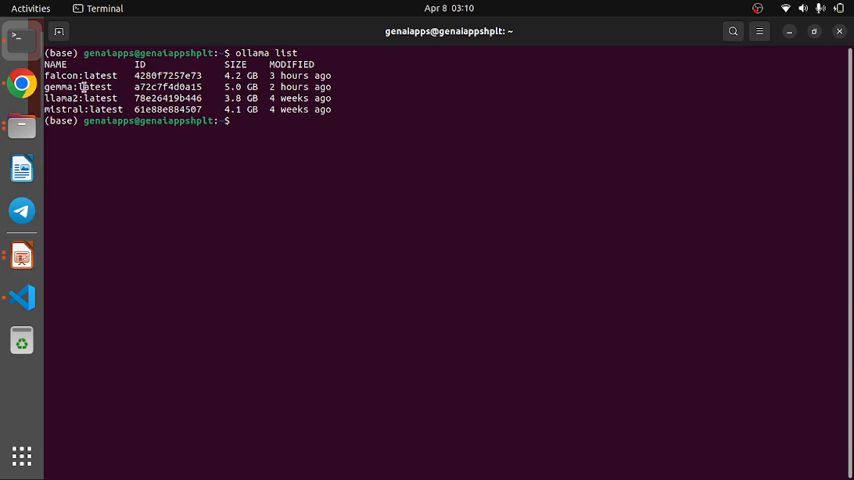
double_click(68, 104)
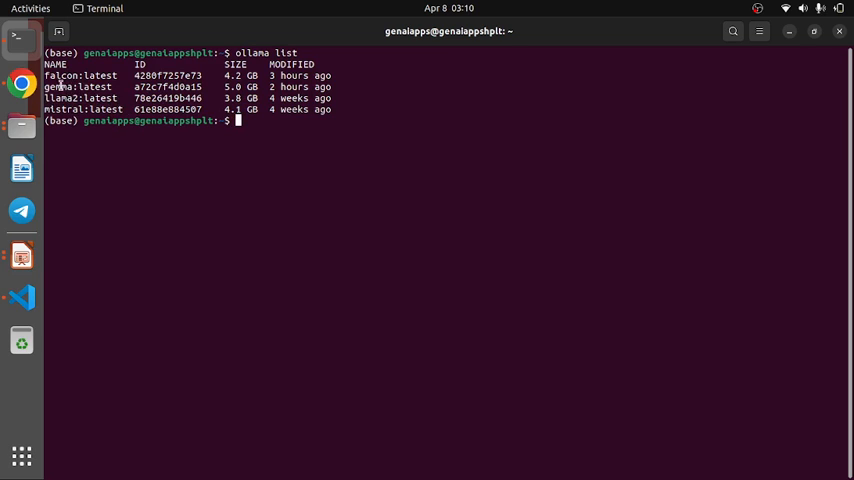
mouse_move(344, 126)
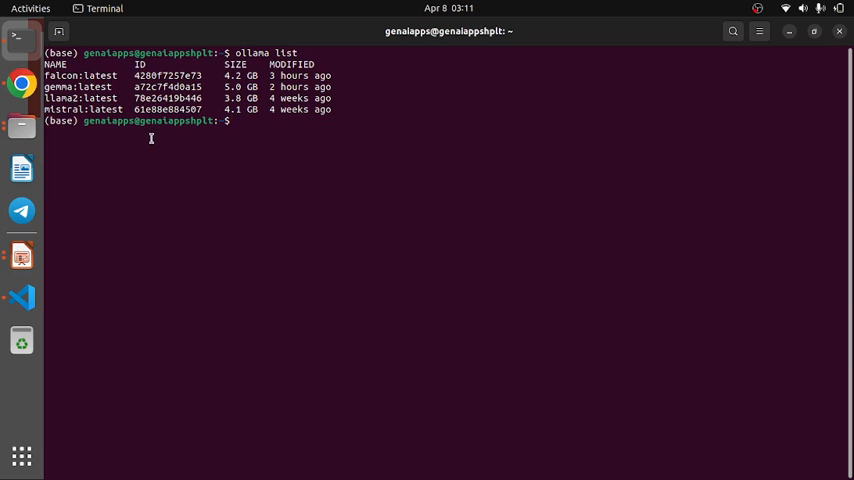
mouse_move(132, 146)
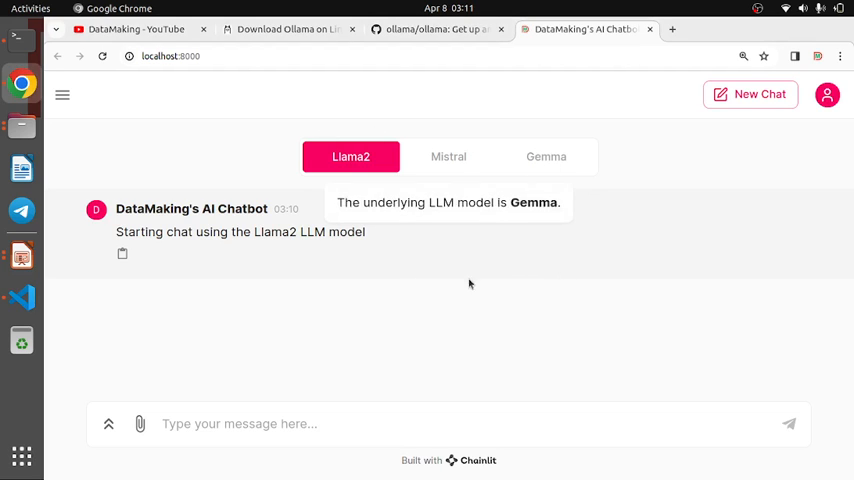
mouse_move(558, 156)
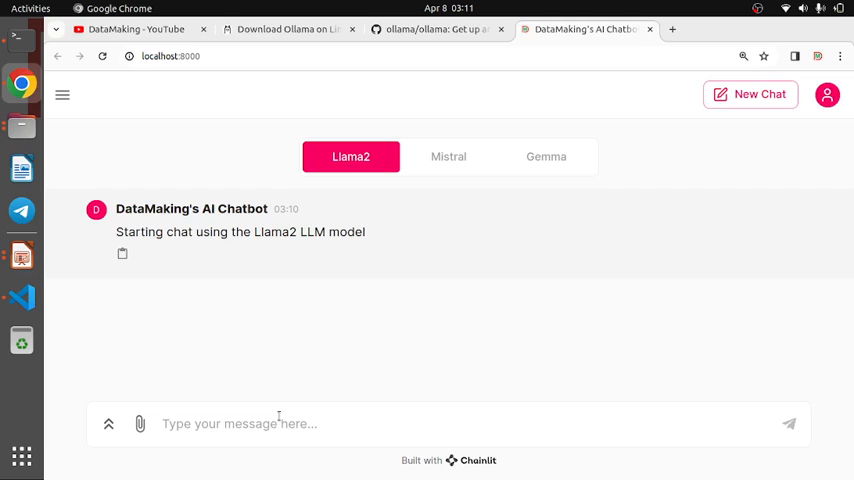
Step: Ask Llama2 'What is 10+5?' and get the answer 15
text(What is)
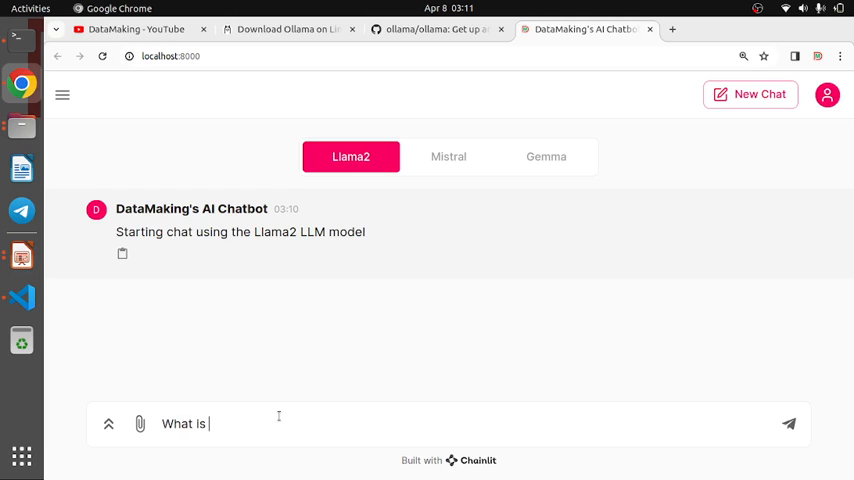
text(10+)
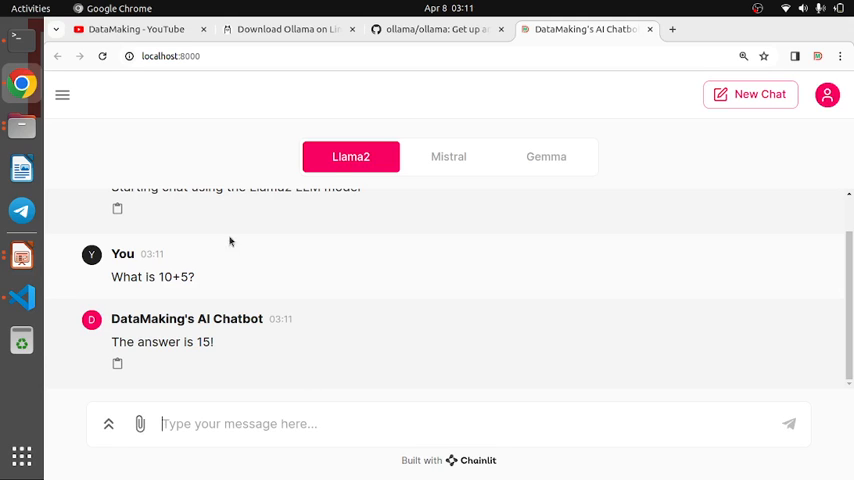
mouse_move(304, 332)
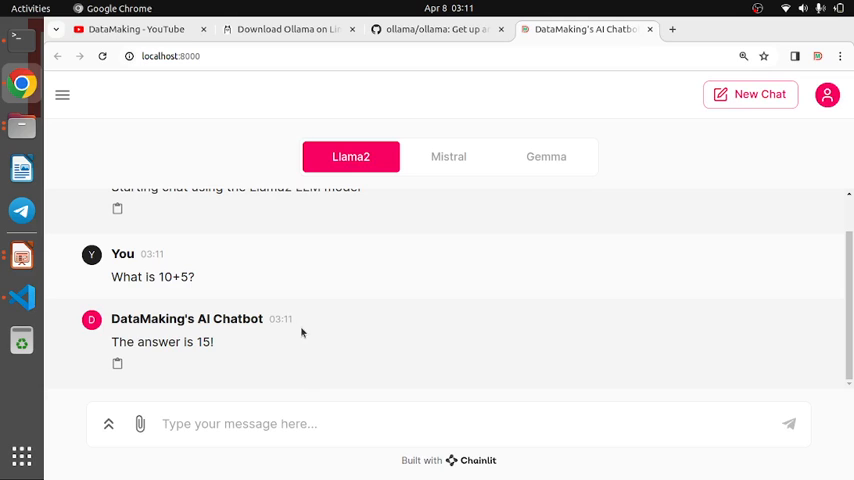
mouse_move(372, 320)
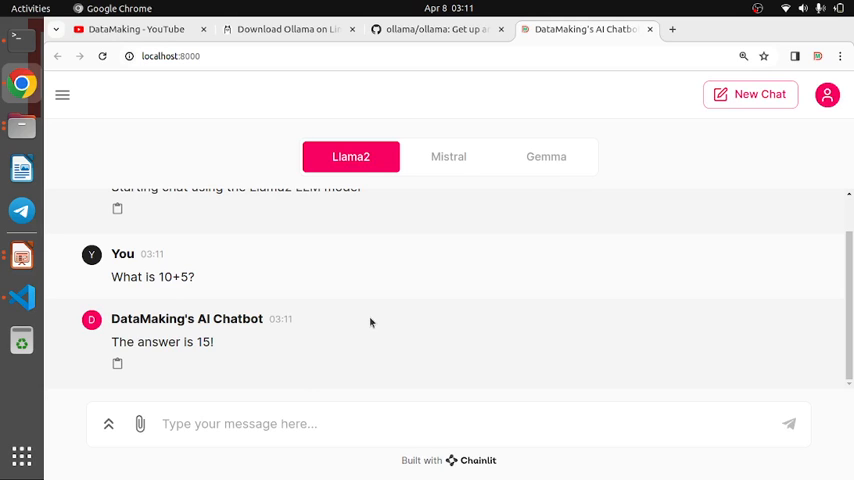
Step: Ask Llama2 'Who is Rajinikath?' and receive a description of the Tamil film actor
click(250, 424)
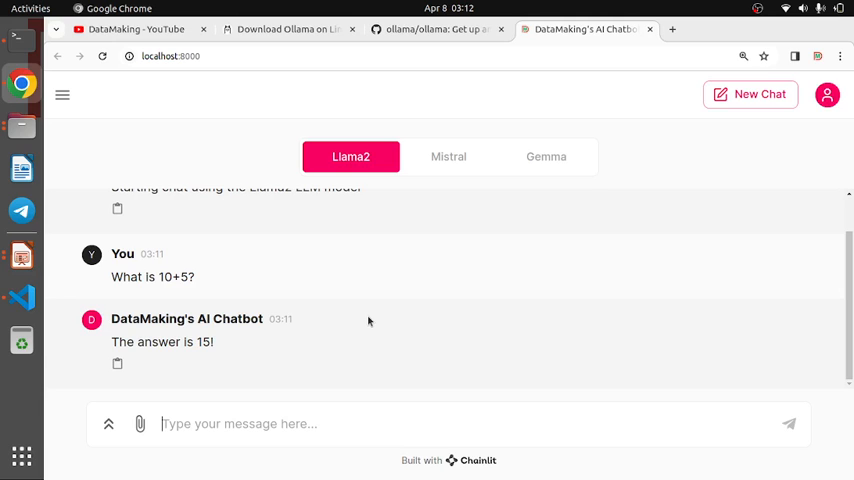
mouse_move(460, 156)
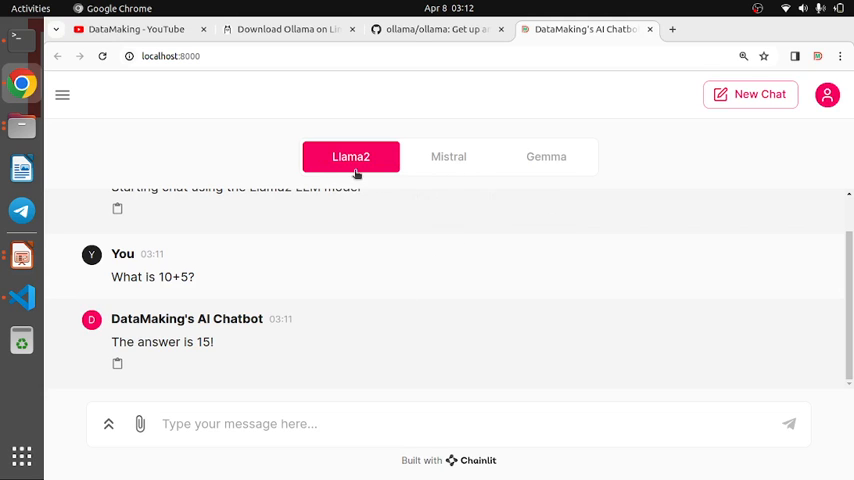
mouse_move(350, 156)
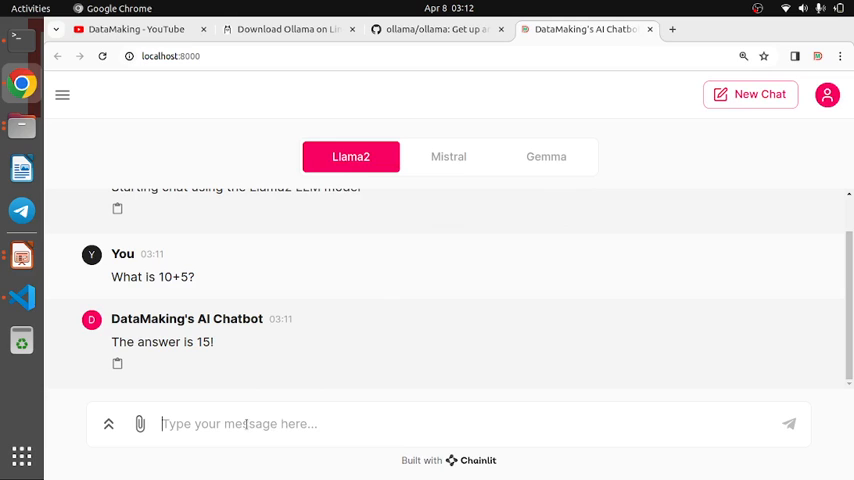
text(What)
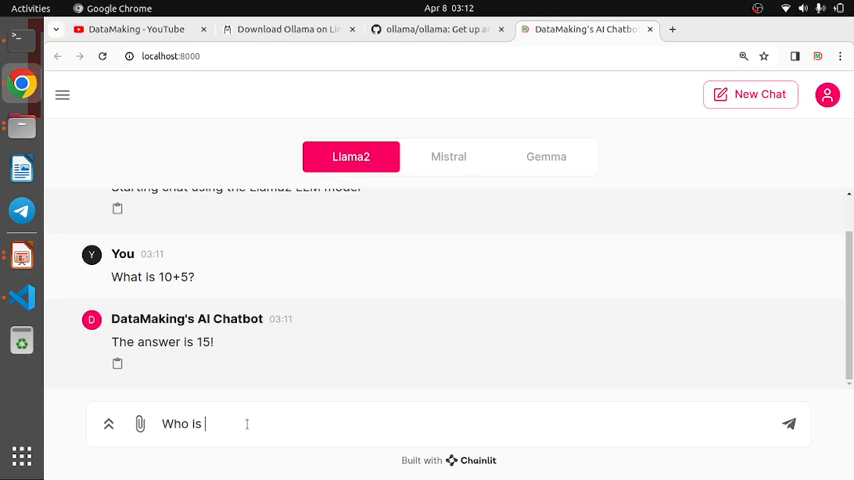
text(Raj)
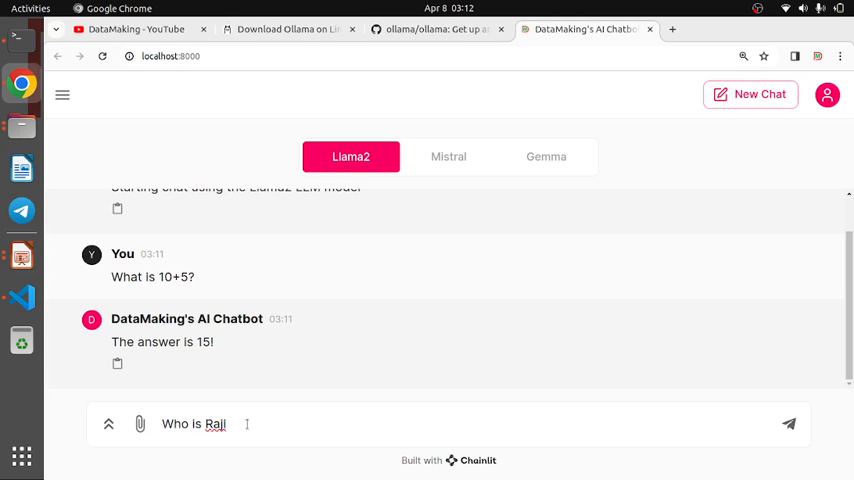
key(BackSpace)
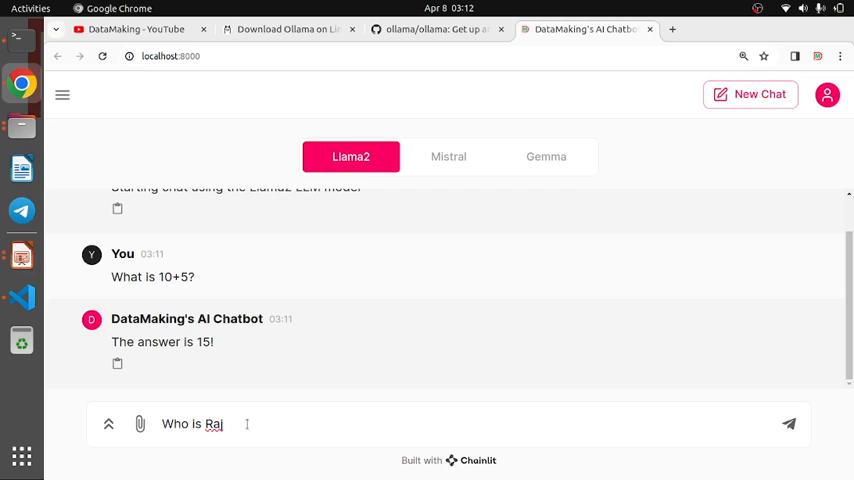
text(nikath?)
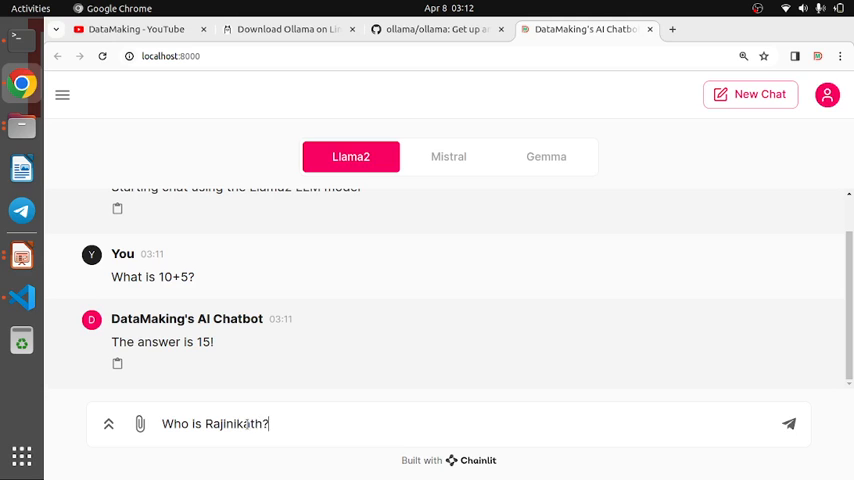
click(788, 422)
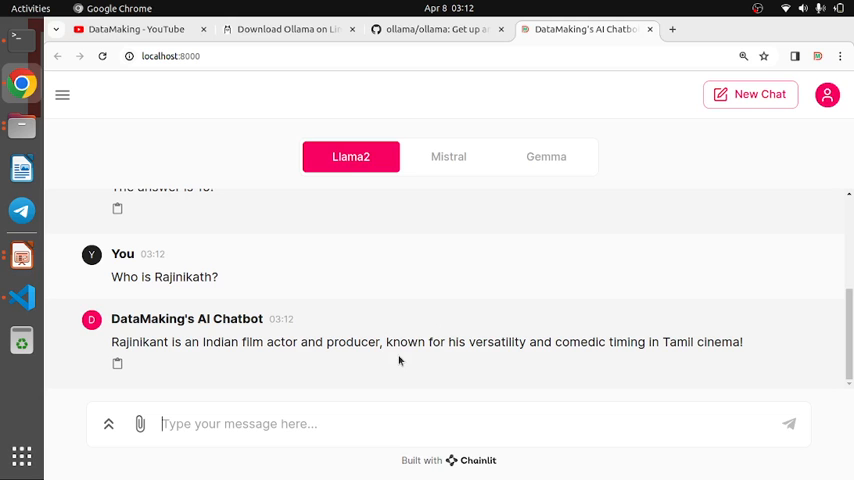
mouse_move(546, 156)
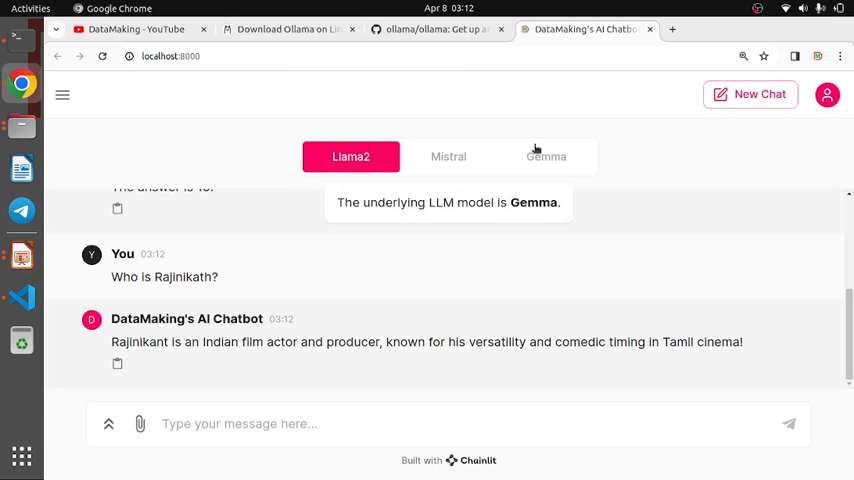
Step: Switch to the Gemma model and confirm starting a fresh chat
click(750, 94)
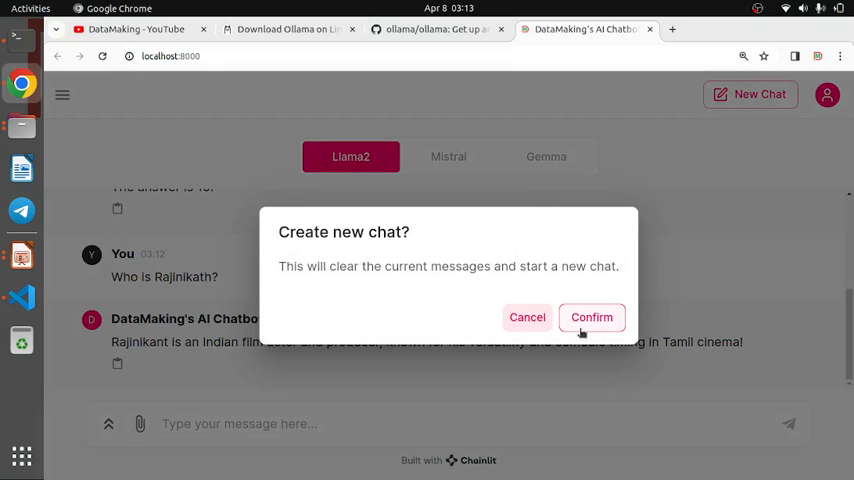
mouse_move(470, 280)
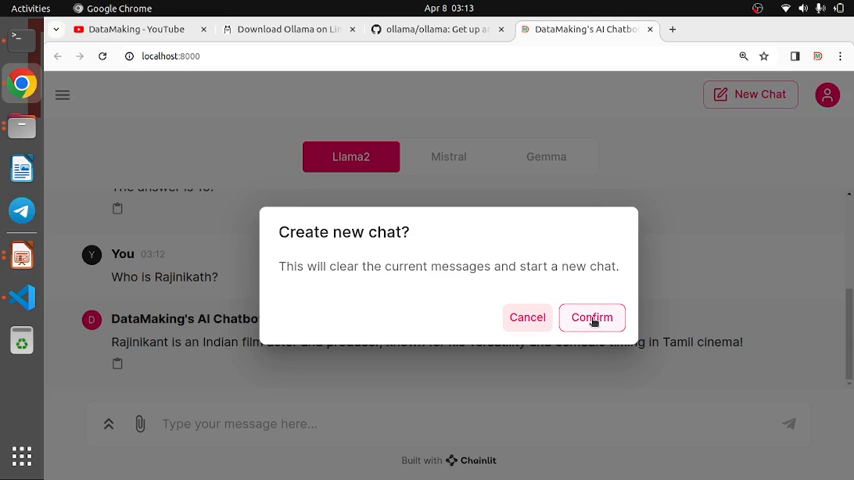
click(592, 316)
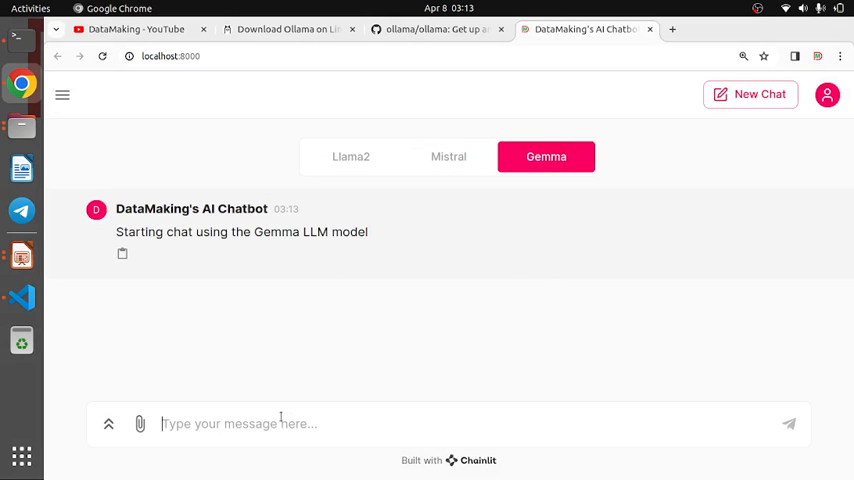
Step: Ask Gemma 'Where is Chennai city?' and get its Bay of Bengal coast answer
text(What)
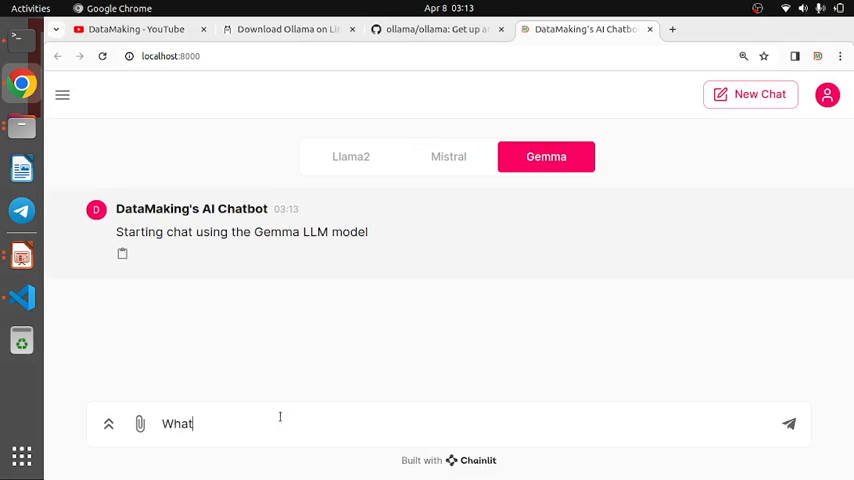
key(BackSpace)
text(ere Is)
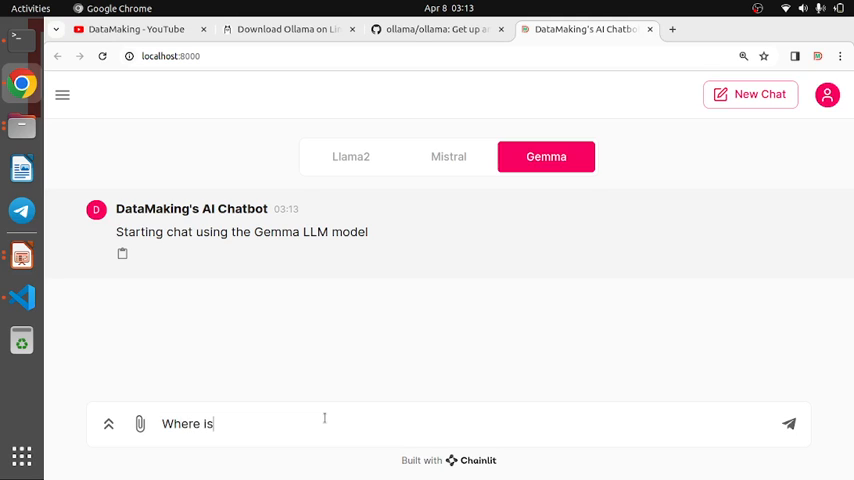
text(Chennai c)
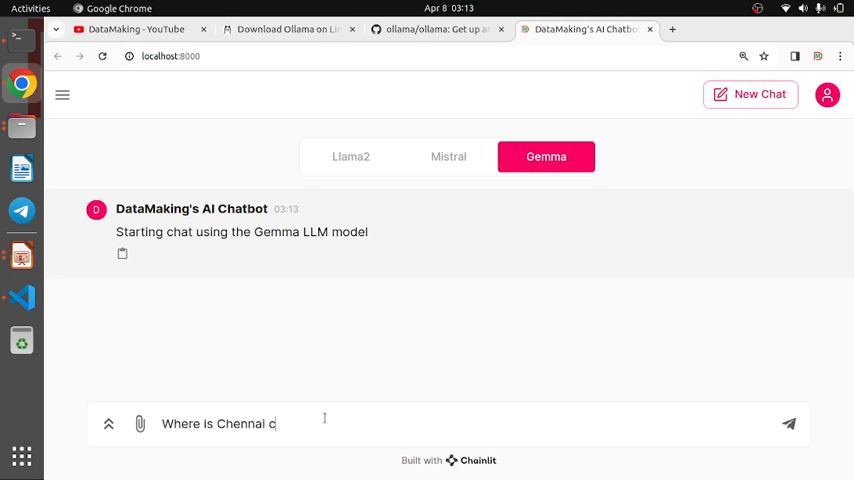
click(788, 420)
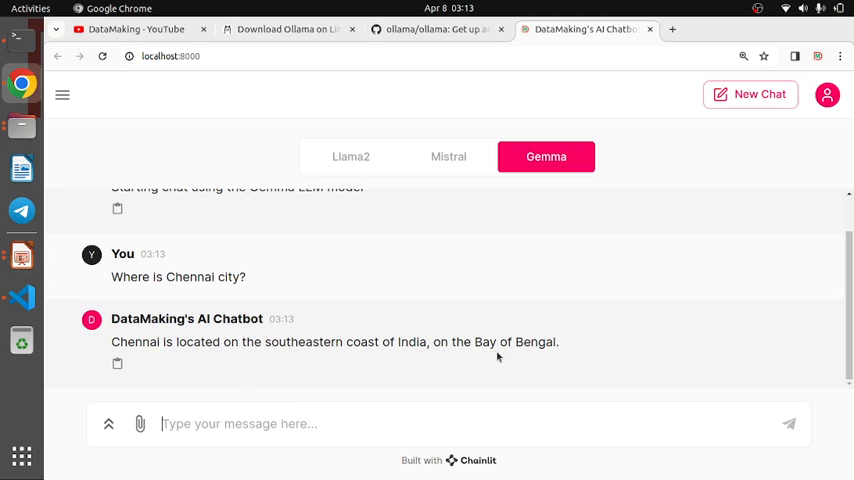
mouse_move(624, 264)
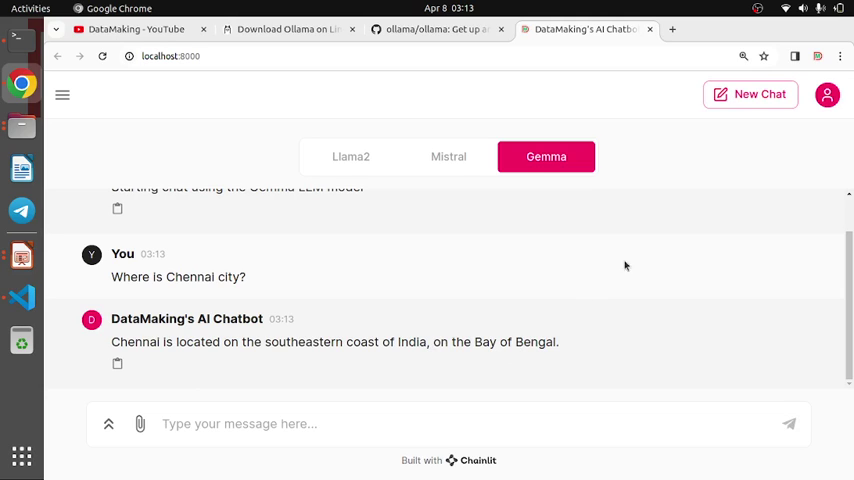
mouse_move(432, 324)
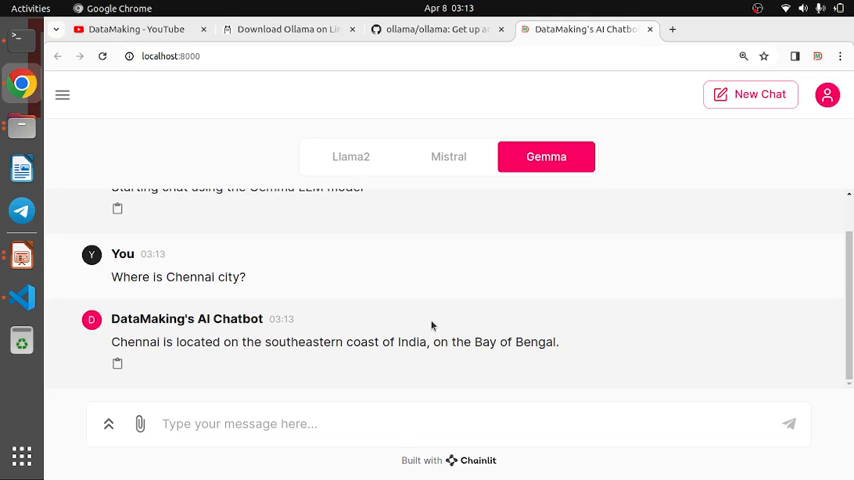
Step: Turn on Dark Mode from the avatar's Settings menu
click(828, 94)
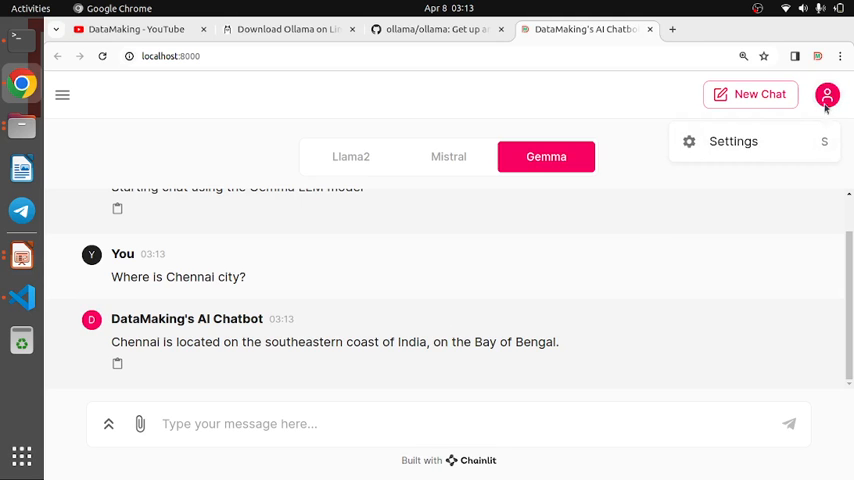
click(744, 140)
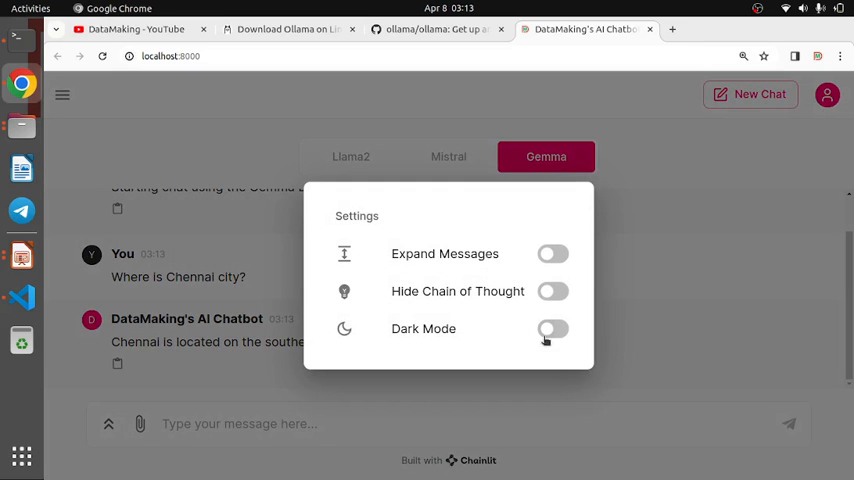
click(552, 328)
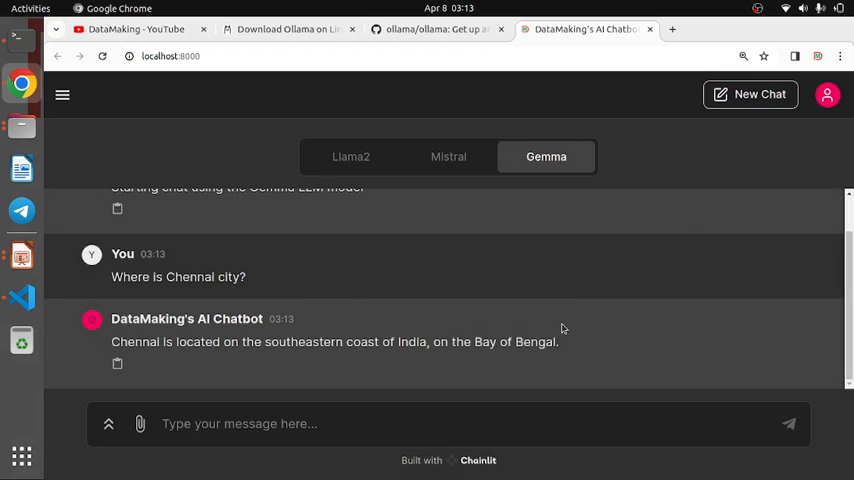
Step: Start a new chat, confirming the current messages are cleared
click(750, 94)
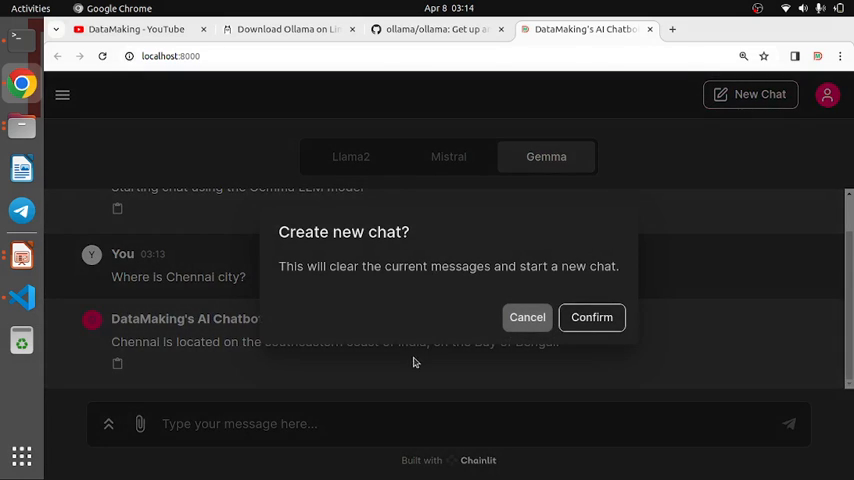
click(592, 316)
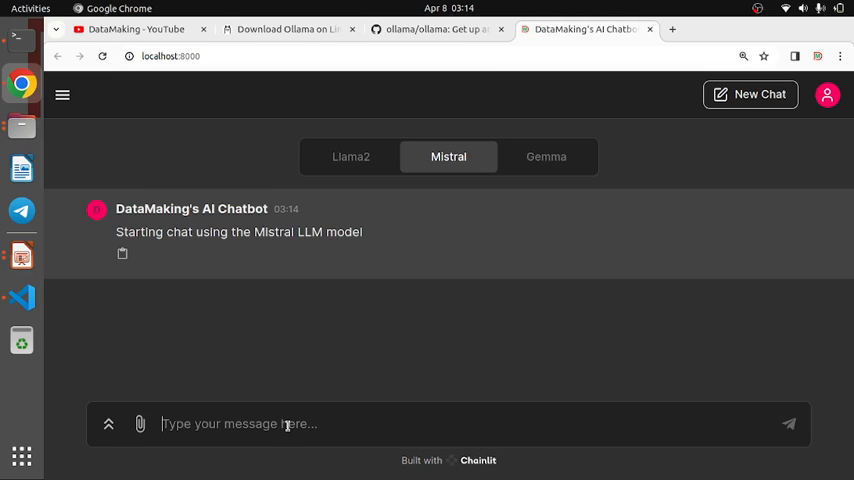
Step: Ask Mistral 'Who is captain of india cricket team?' and receive the named captains
text(Whos)
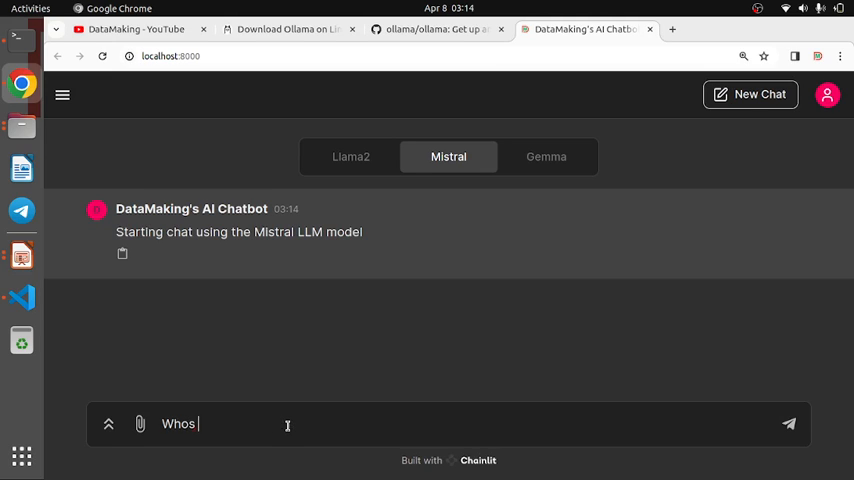
key(BackSpace)
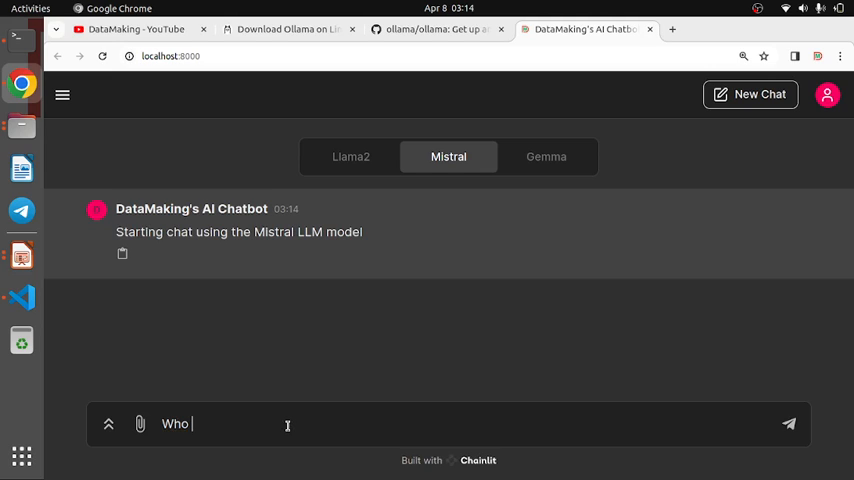
text(is)
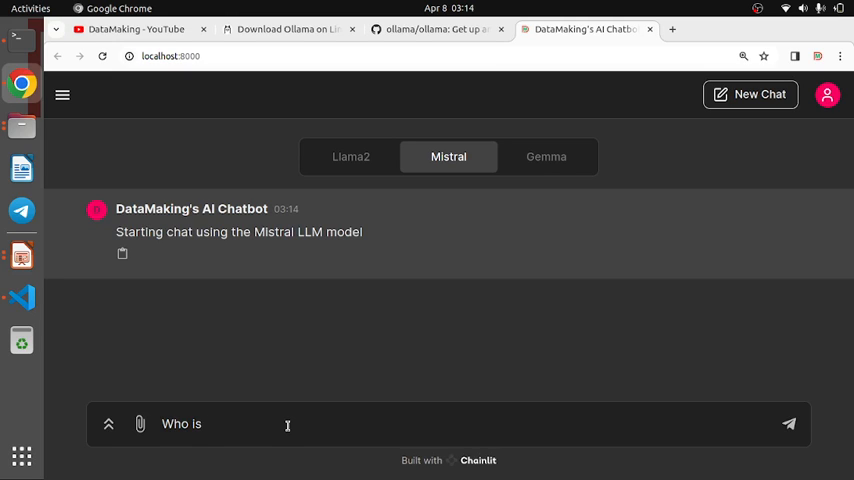
text(captain of)
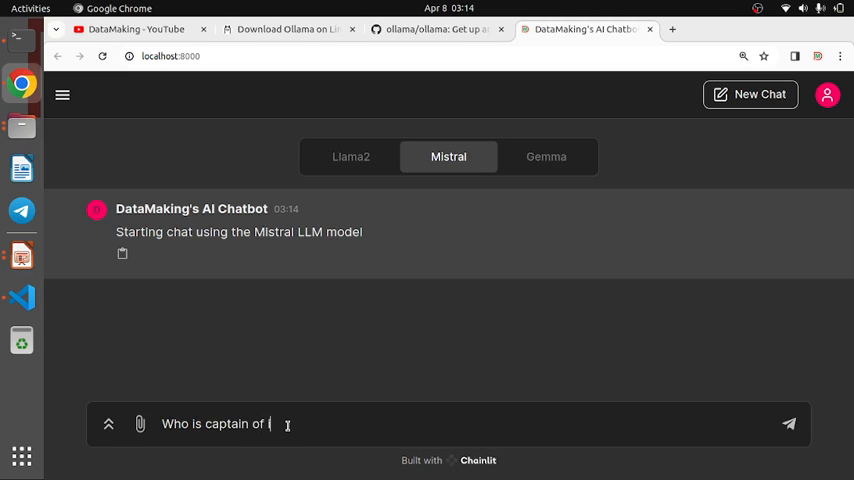
text(india c)
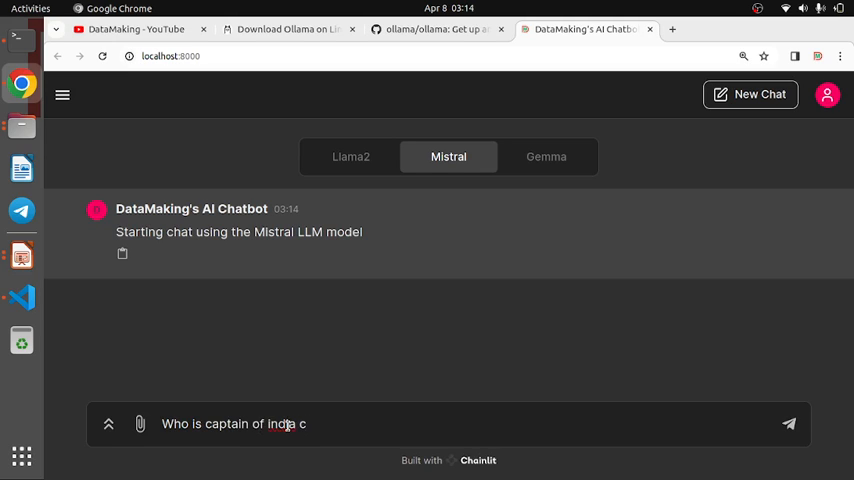
text(ricket)
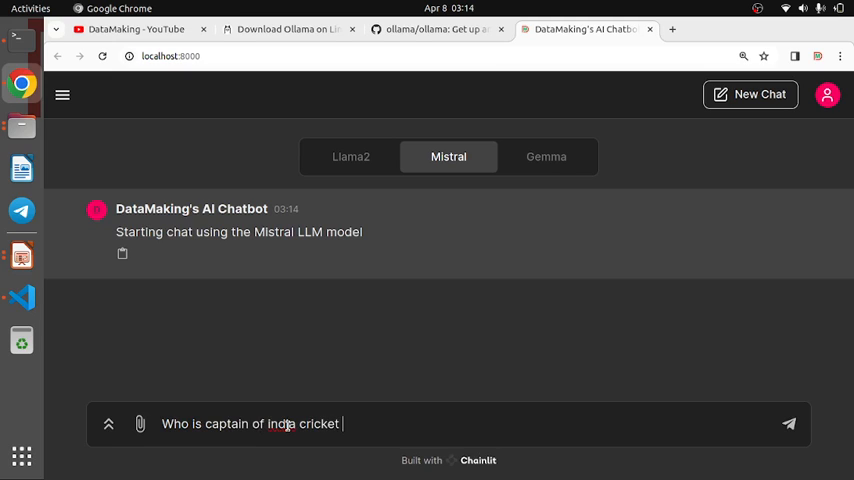
click(788, 424)
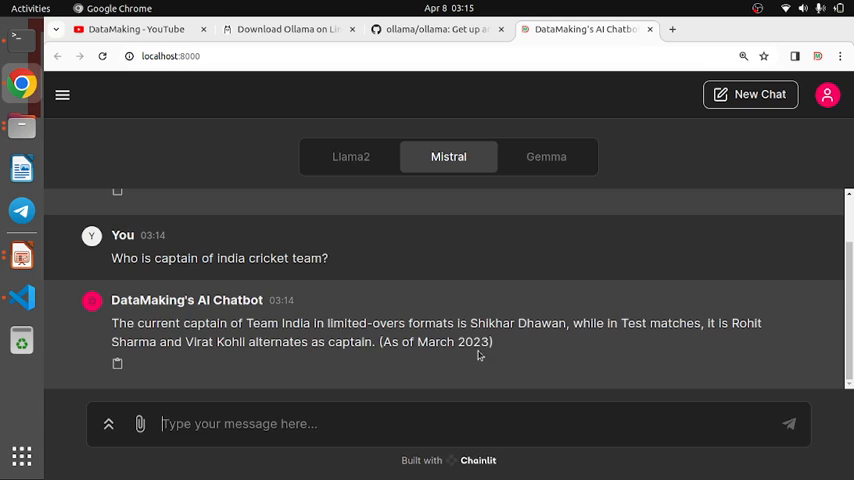
mouse_move(496, 340)
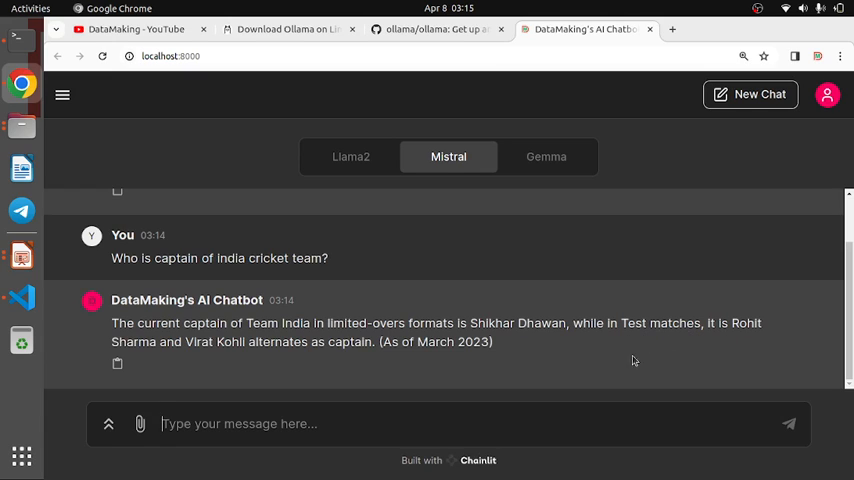
mouse_move(252, 368)
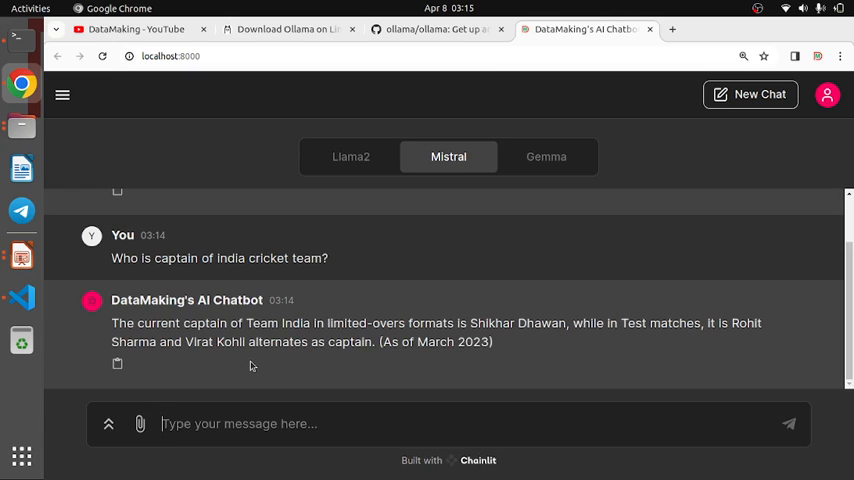